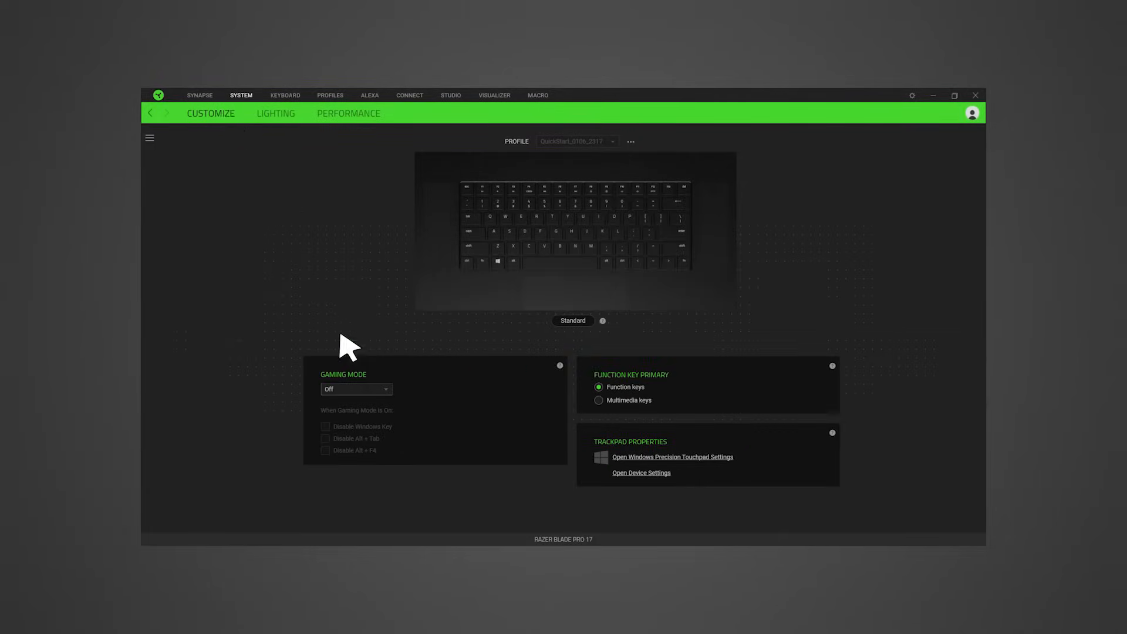
Set the Blade Pro 17 laptop's Gaming Mode to Enable in-game.
click(355, 388)
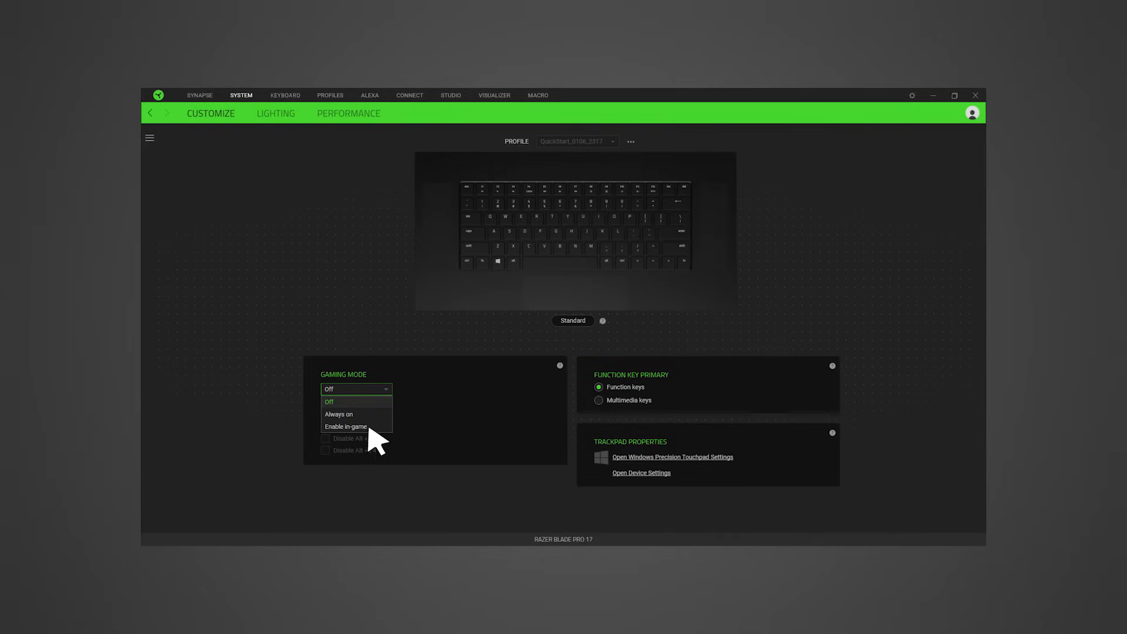
click(345, 425)
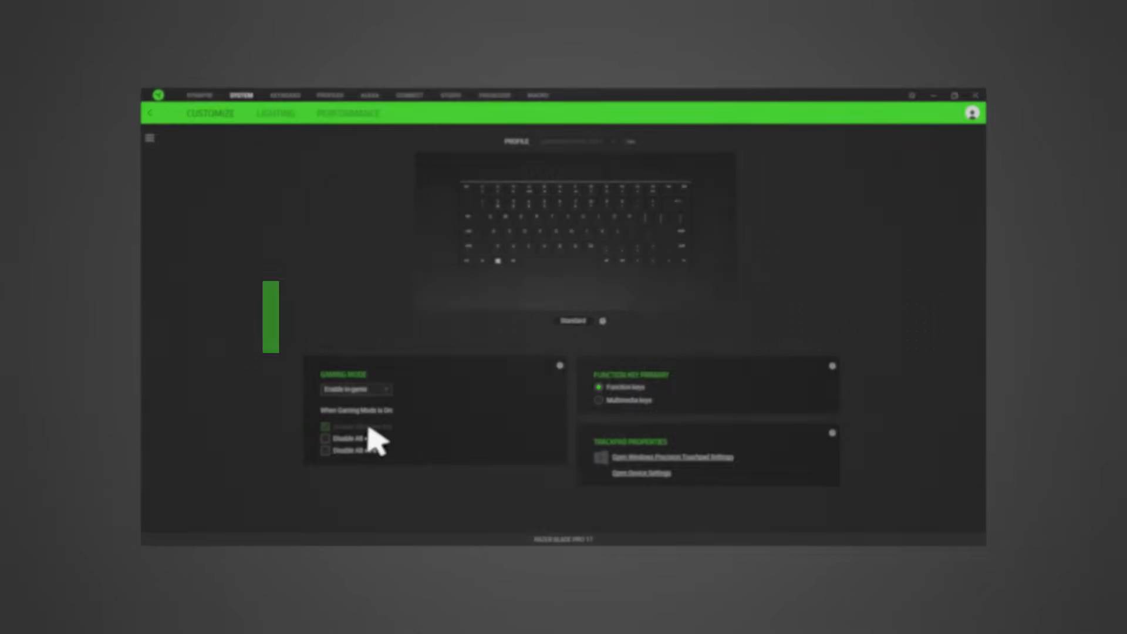
click(286, 94)
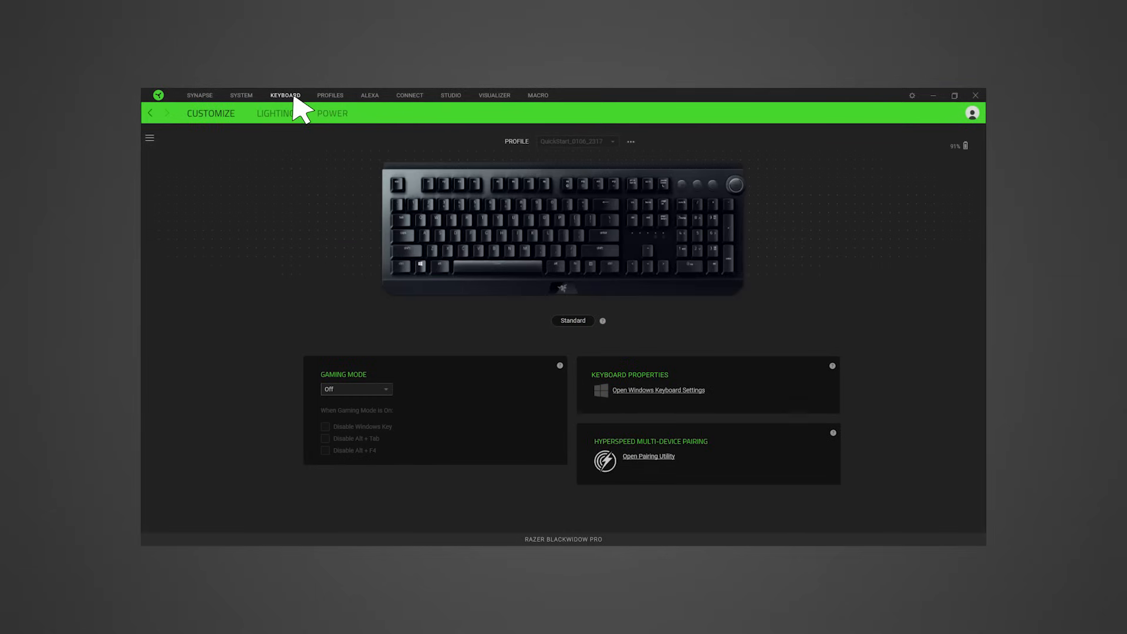
Set the BlackWidow Pro keyboard's Gaming Mode to Always on.
click(355, 389)
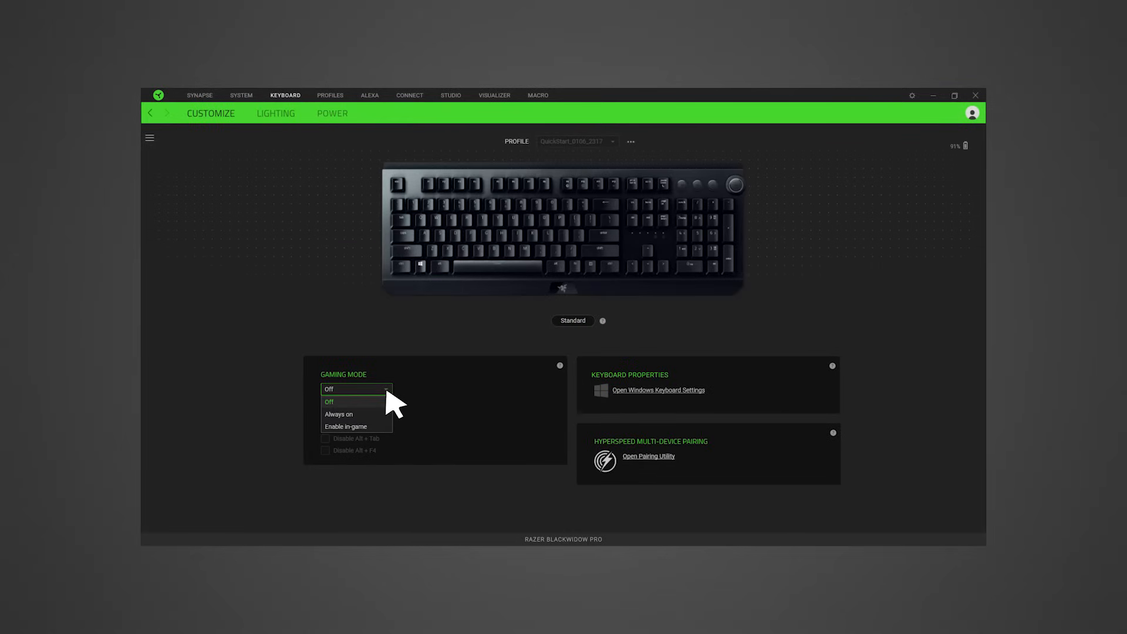
click(338, 414)
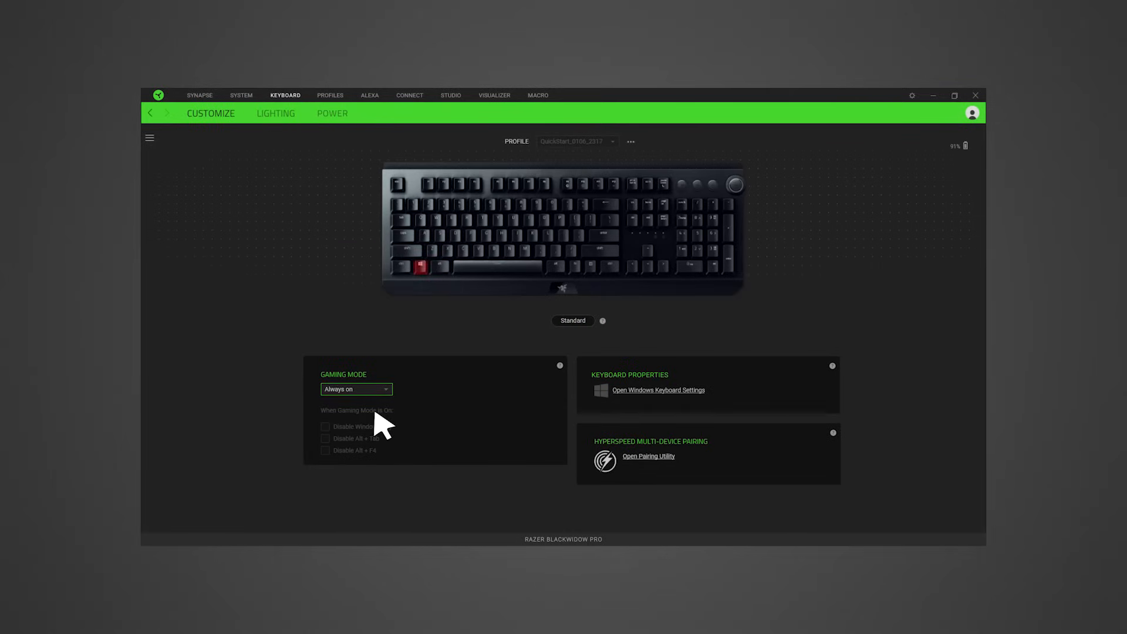